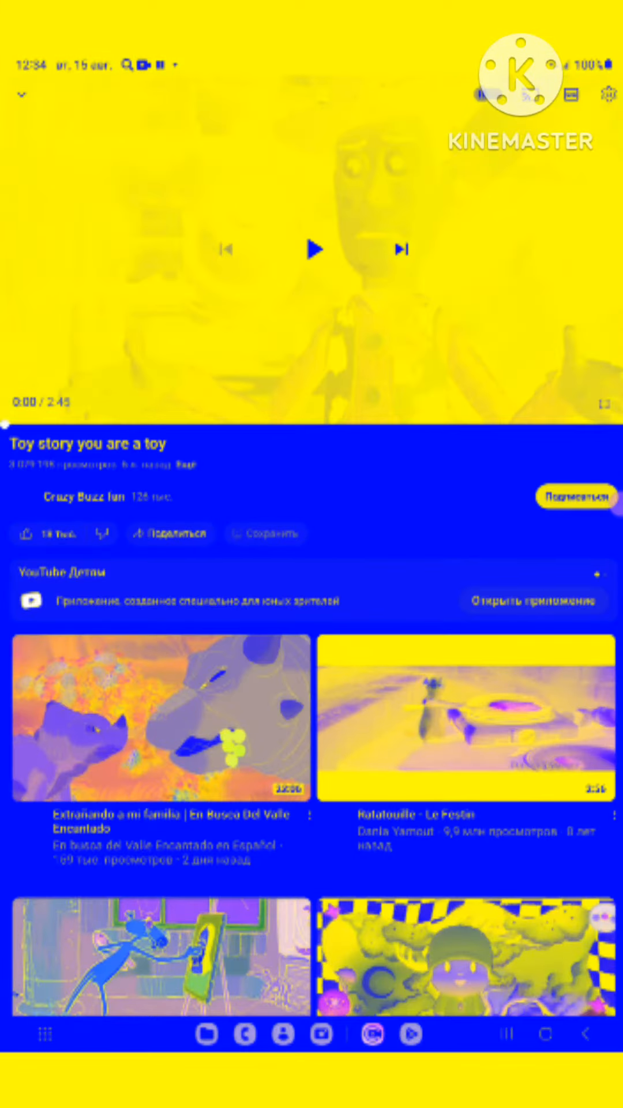
Step: Start playback of the 'Toy story you are a toy' video from its center play button
{"action": "left_click", "coordinate": [312, 249]}
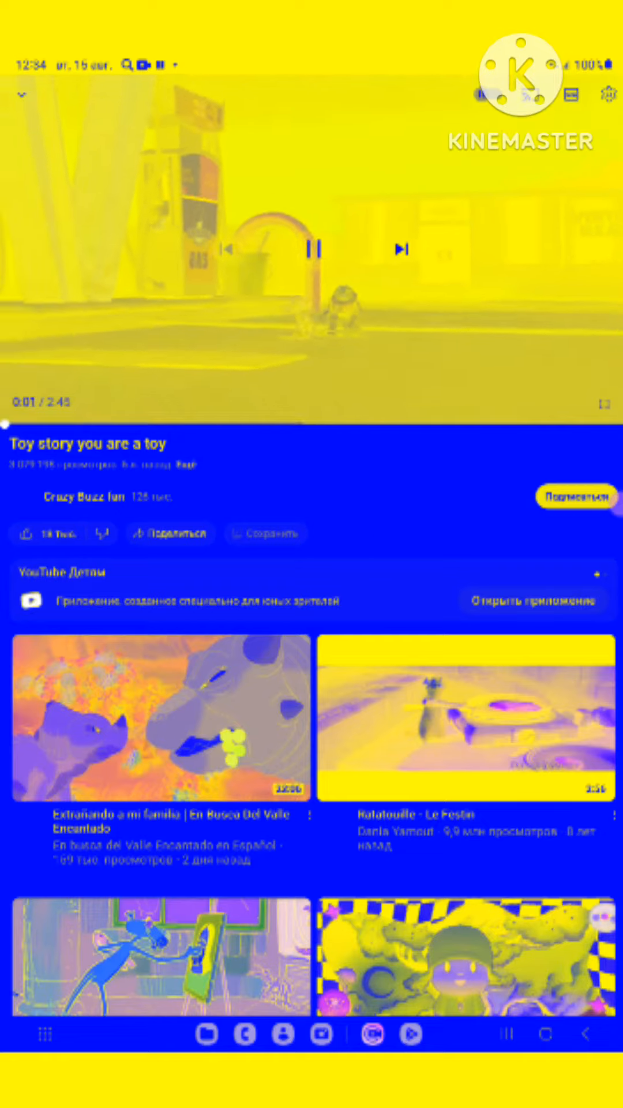